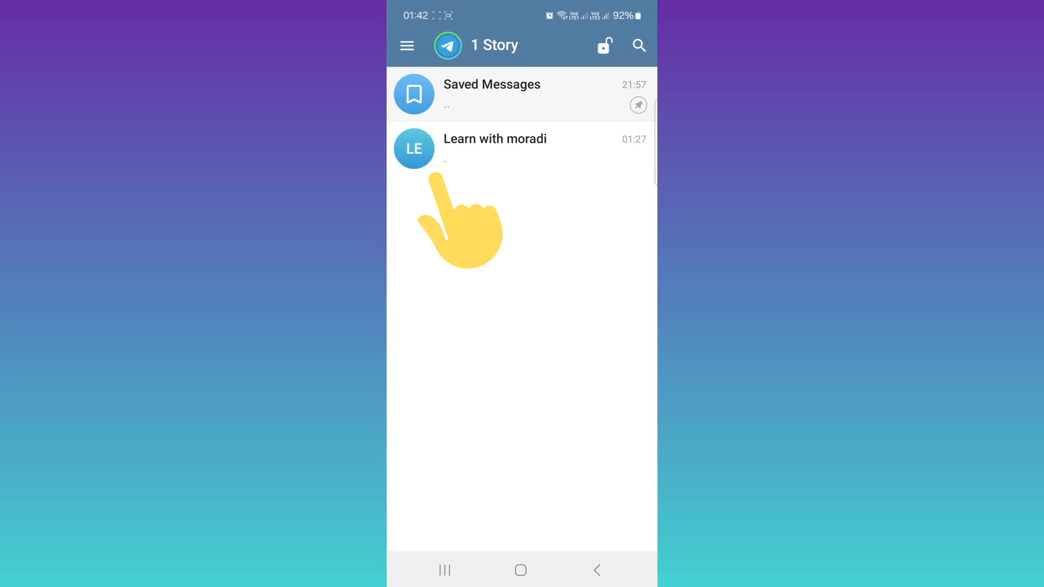
Open the 'Learn with moradi' channel and its info page
{"action": "left_click", "coordinate": [494, 148]}
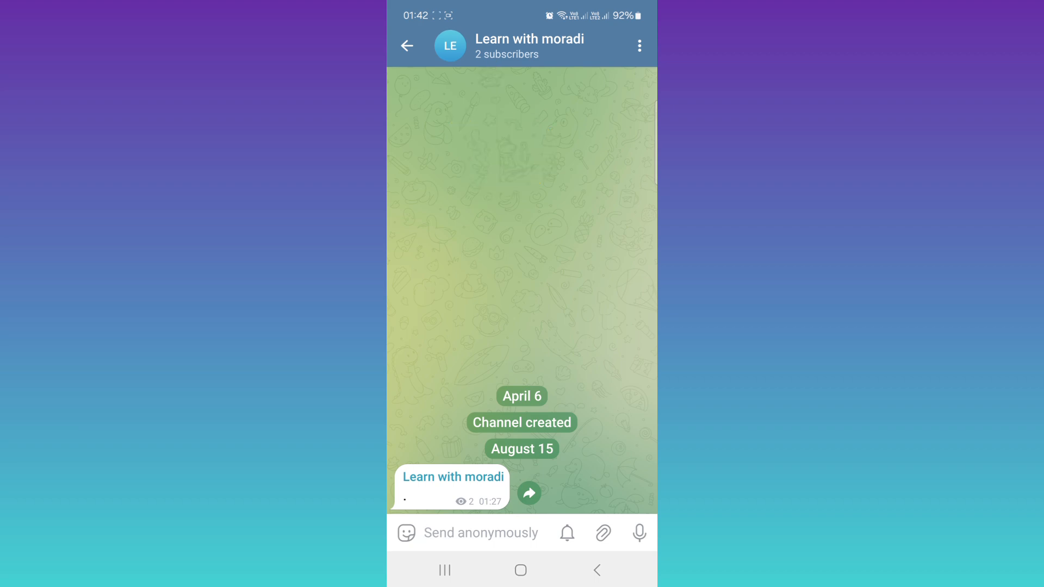
{"action": "left_click", "coordinate": [528, 45]}
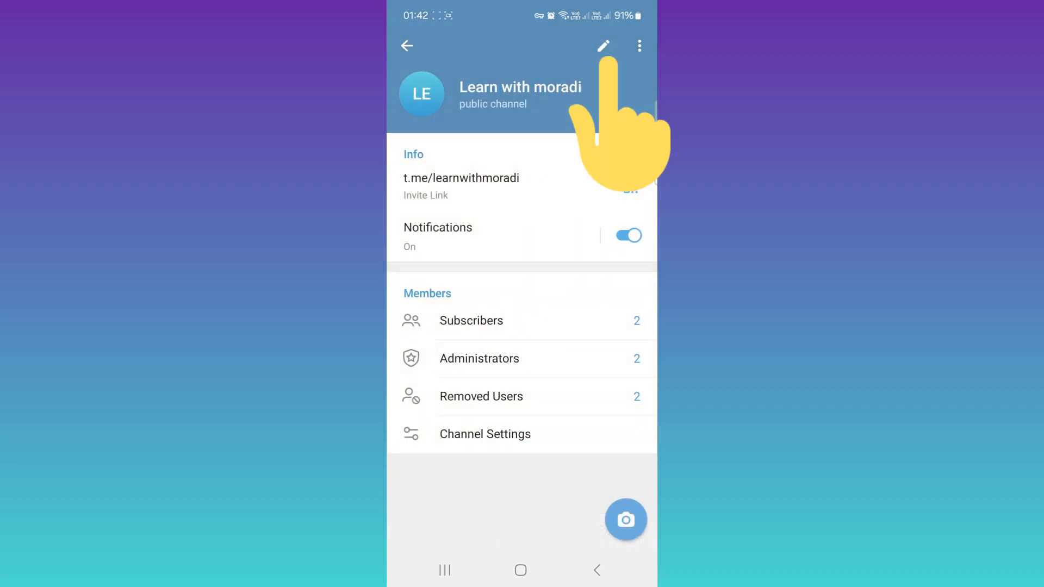
Enable Sign Messages and Show Authors' Profiles under Administrators, and save the channel
{"action": "left_click", "coordinate": [602, 45]}
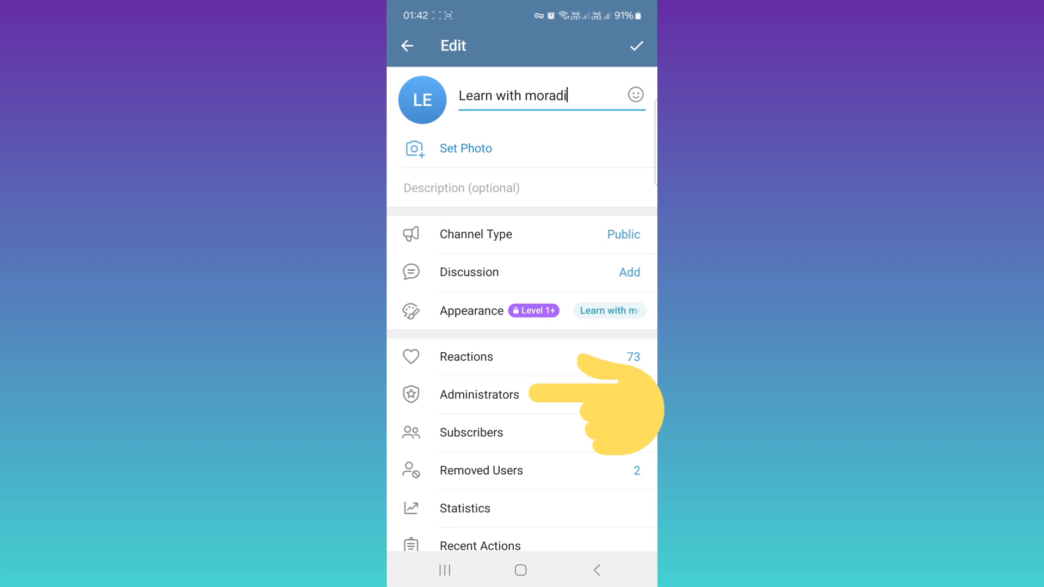
{"action": "left_click", "coordinate": [479, 395]}
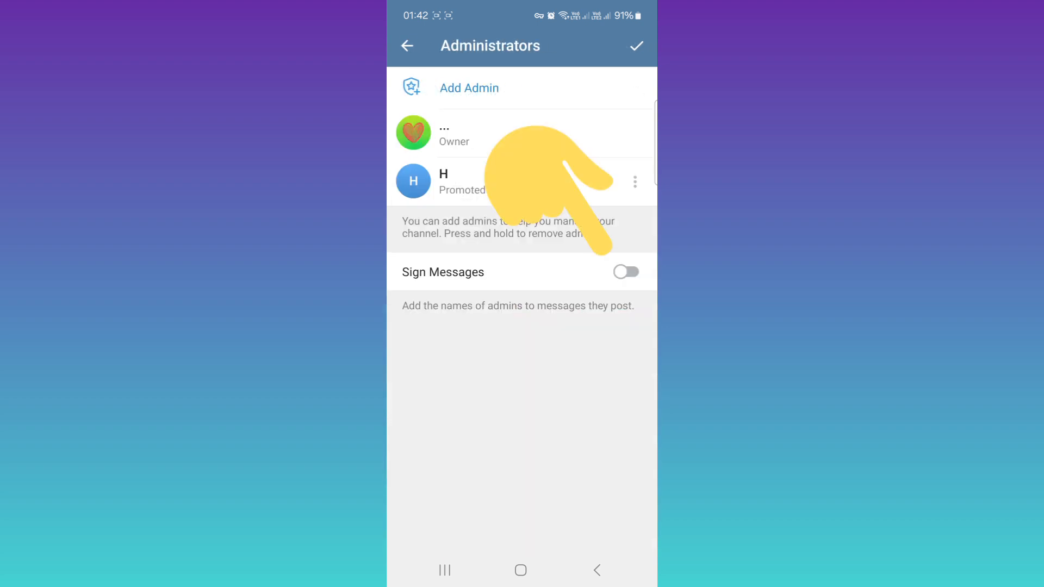
{"action": "left_click", "coordinate": [625, 272]}
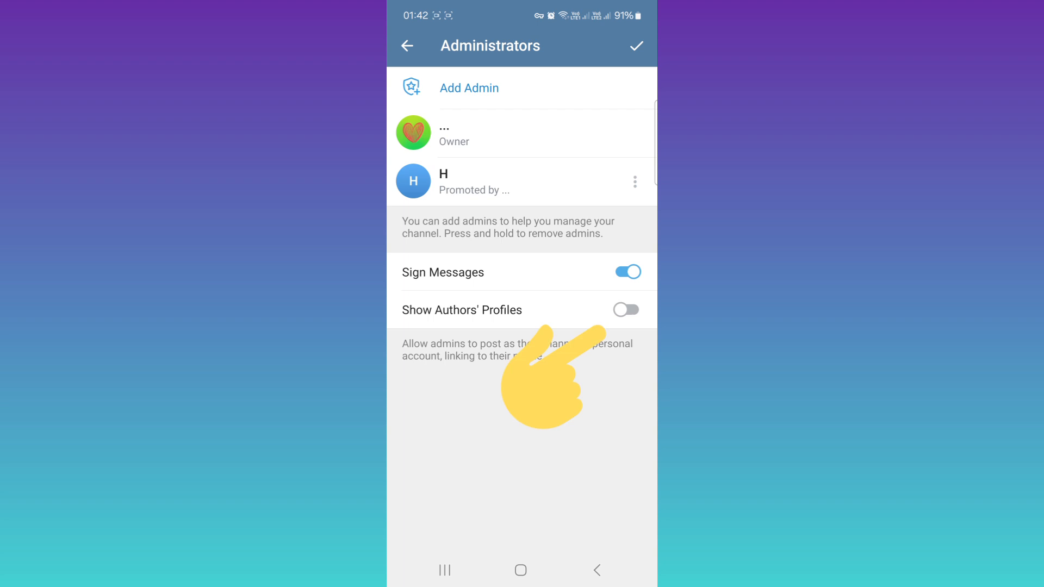
{"action": "left_click", "coordinate": [626, 309]}
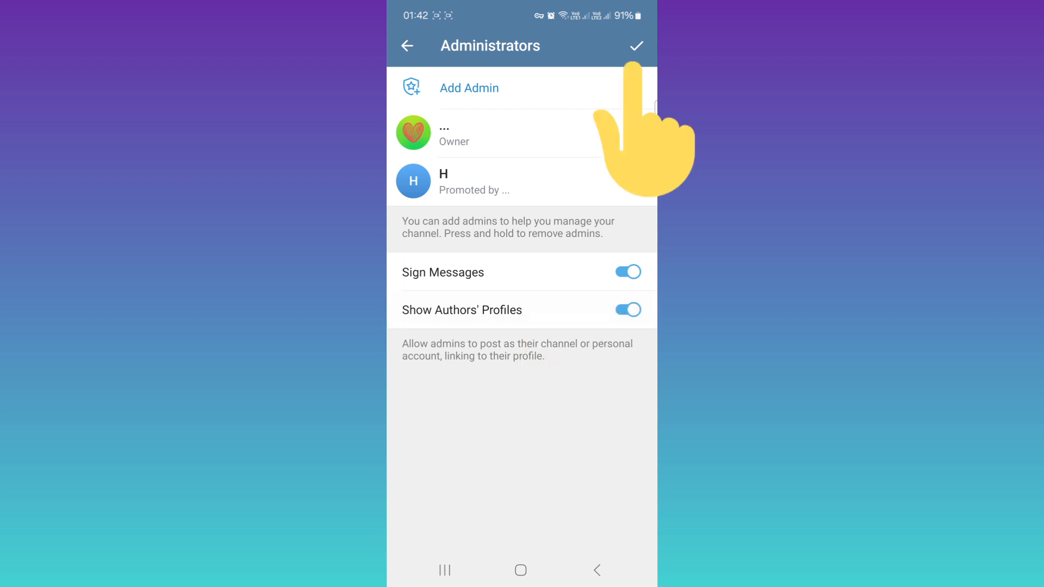
{"action": "left_click", "coordinate": [407, 45]}
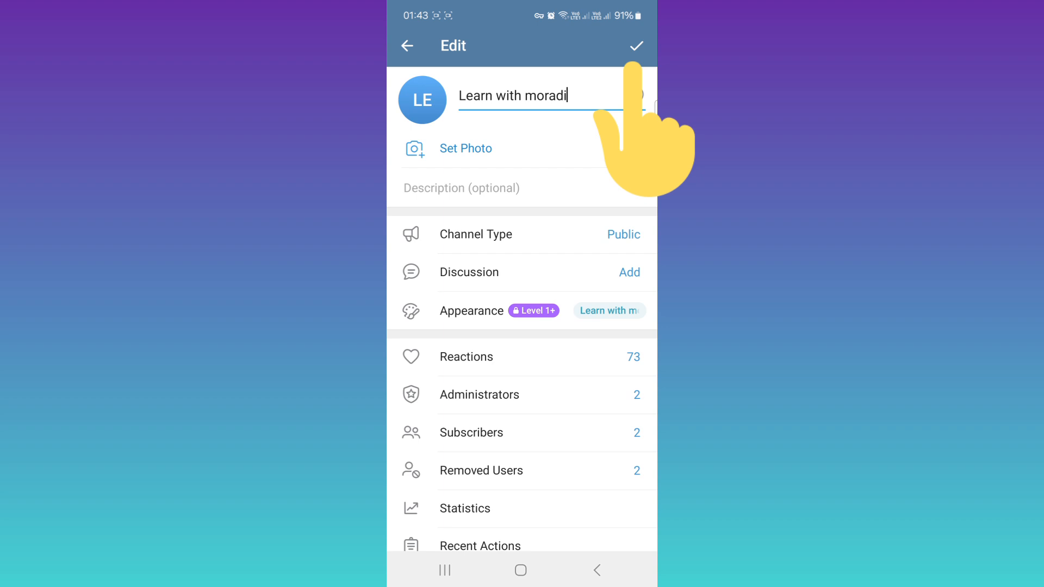
{"action": "left_click", "coordinate": [636, 45]}
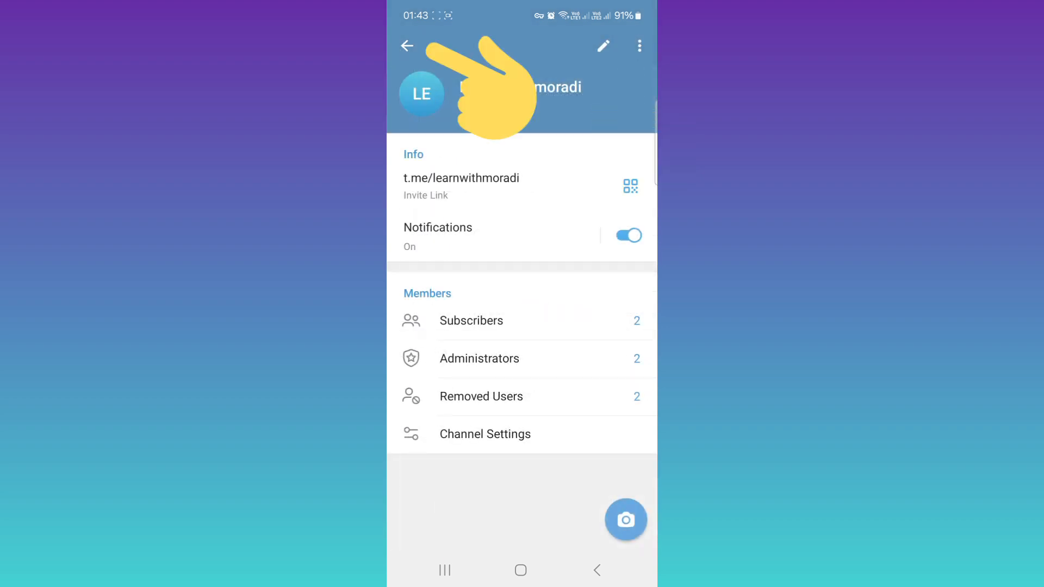
Go back to the channel's posts and focus the Broadcast message field
{"action": "left_click", "coordinate": [407, 46]}
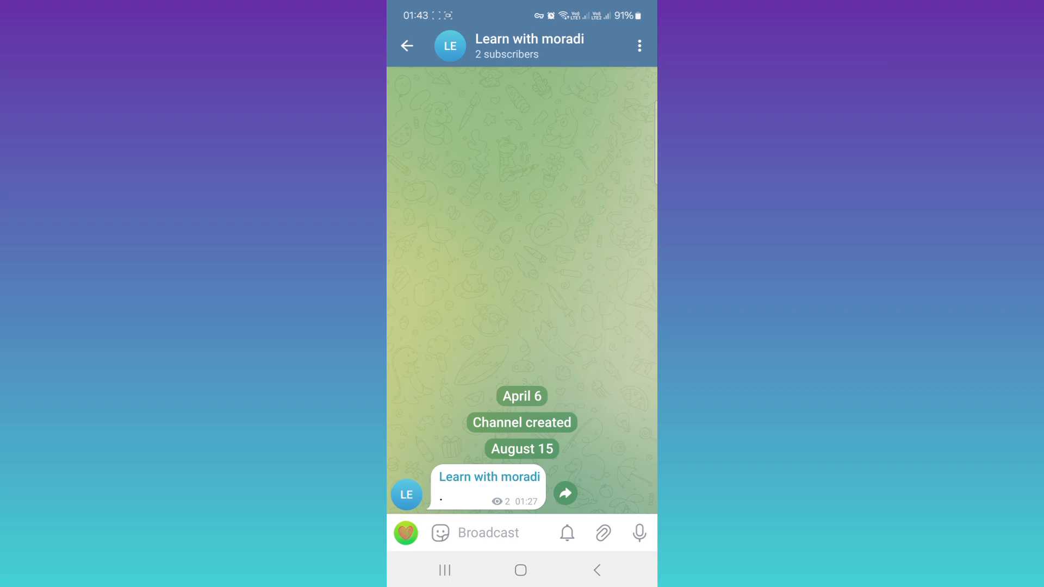
{"action": "left_click", "coordinate": [406, 533]}
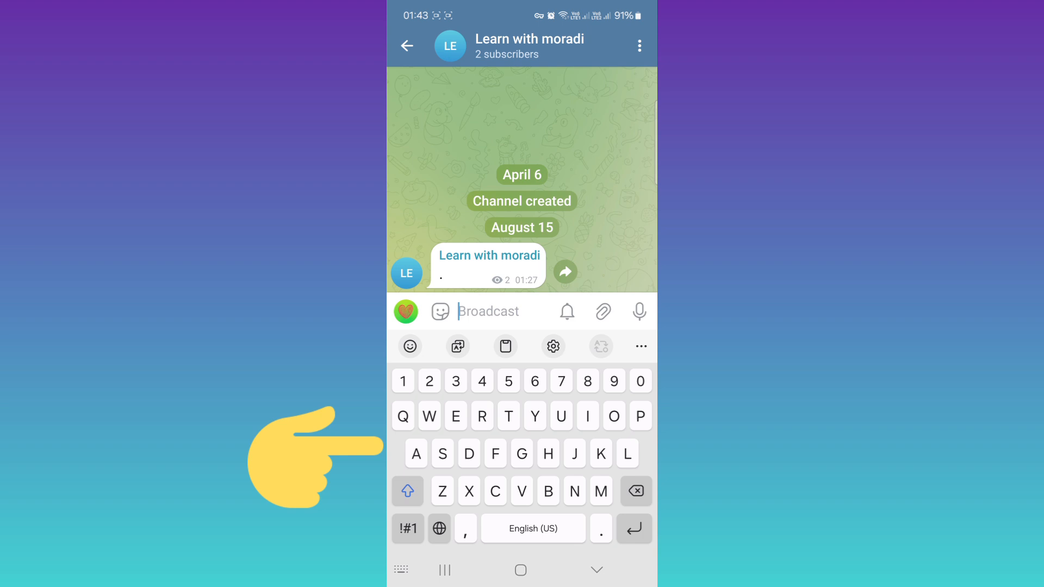
Post 'Hi' to the channel and refocus the message field
{"action": "type", "text": "Hi"}
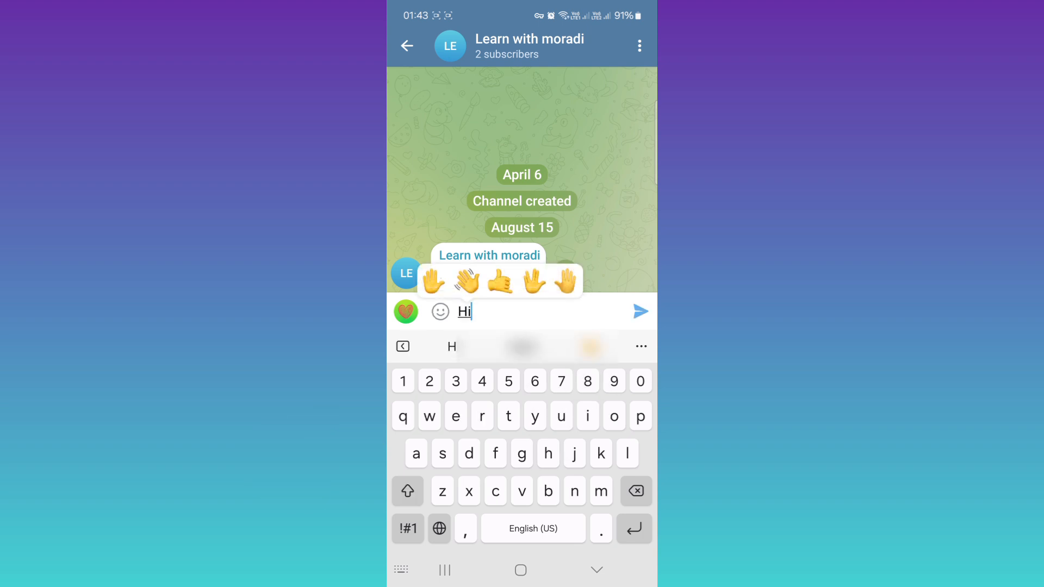
{"action": "left_click", "coordinate": [638, 312]}
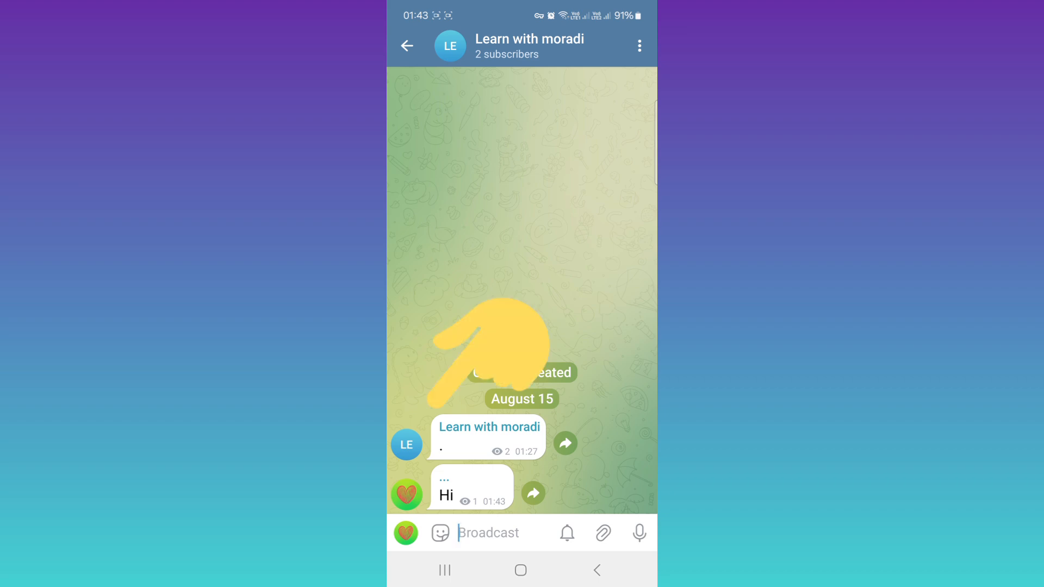
{"action": "left_click", "coordinate": [488, 533]}
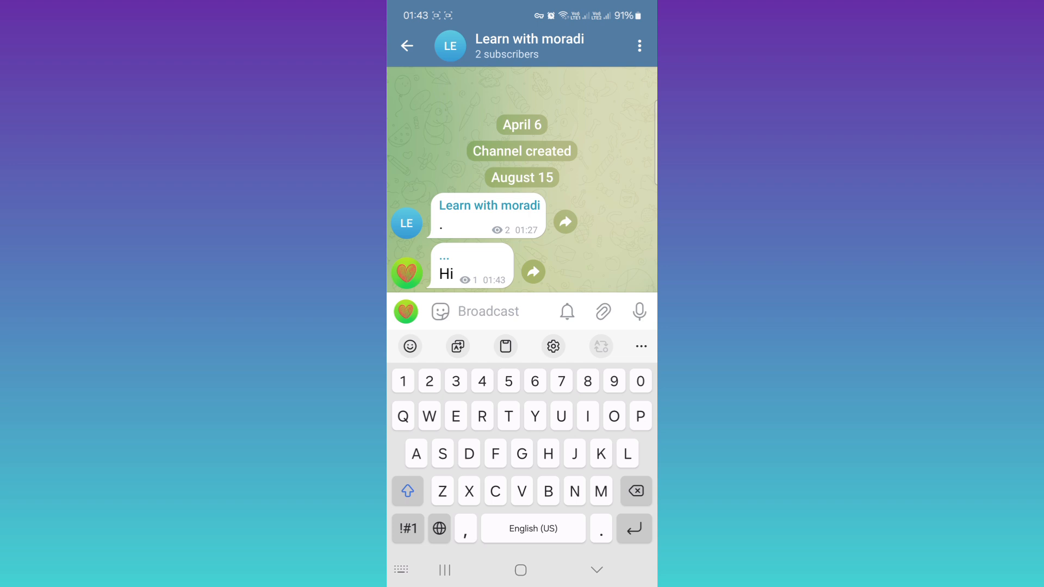
Review the 'hello' post signed by admin H, then reopen channel info
{"action": "left_click", "coordinate": [487, 311]}
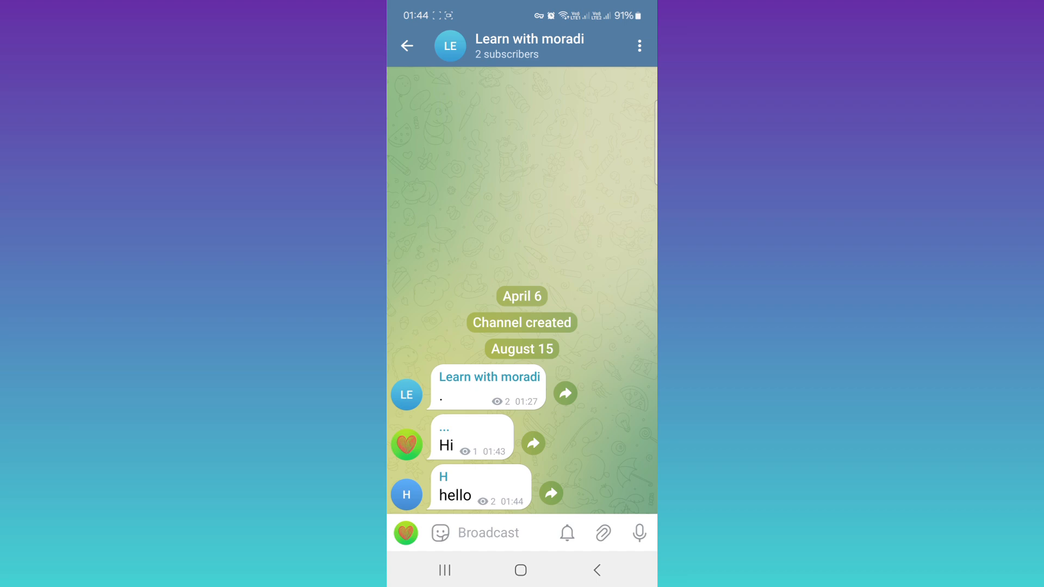
{"action": "left_click", "coordinate": [486, 533]}
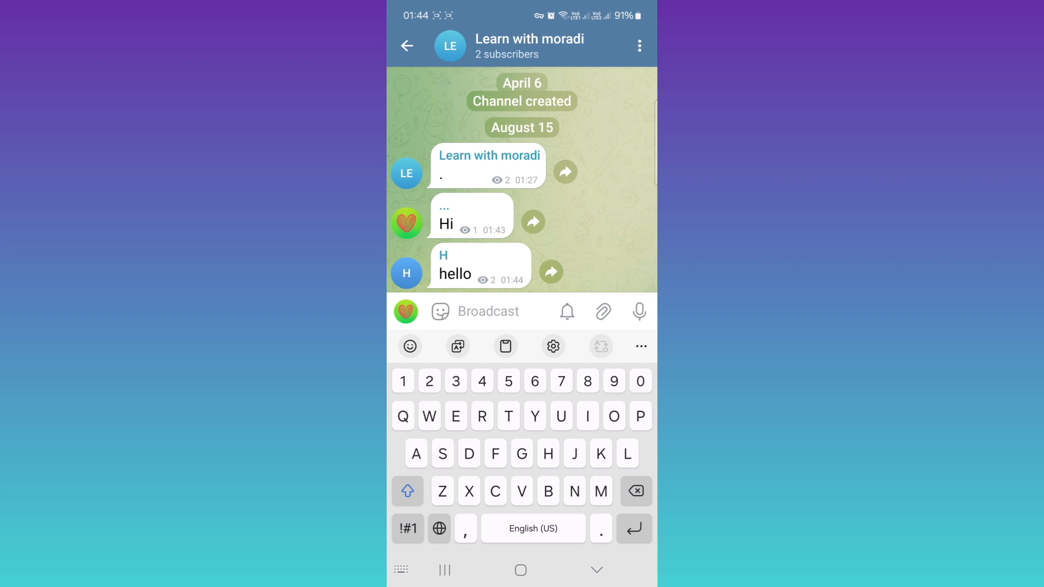
{"action": "left_click", "coordinate": [529, 45]}
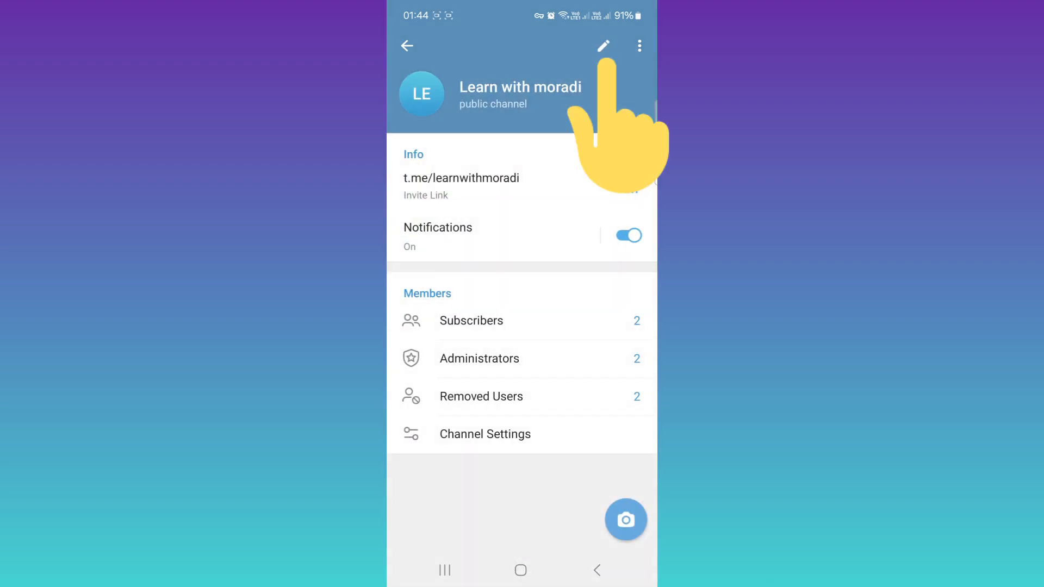
Switch off Sign Messages under the channel's Administrators settings and save
{"action": "left_click", "coordinate": [603, 45]}
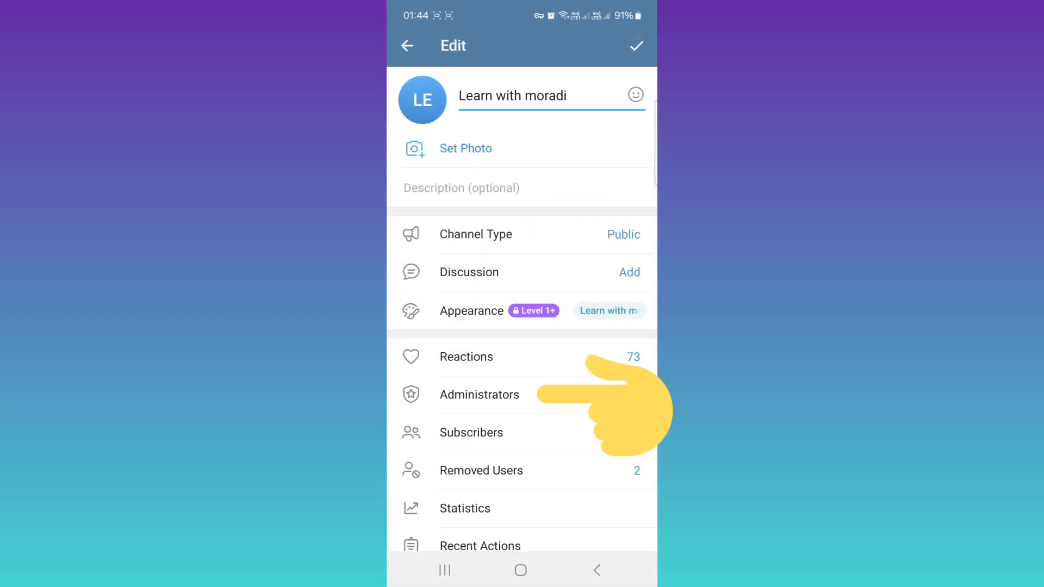
{"action": "left_click", "coordinate": [478, 394]}
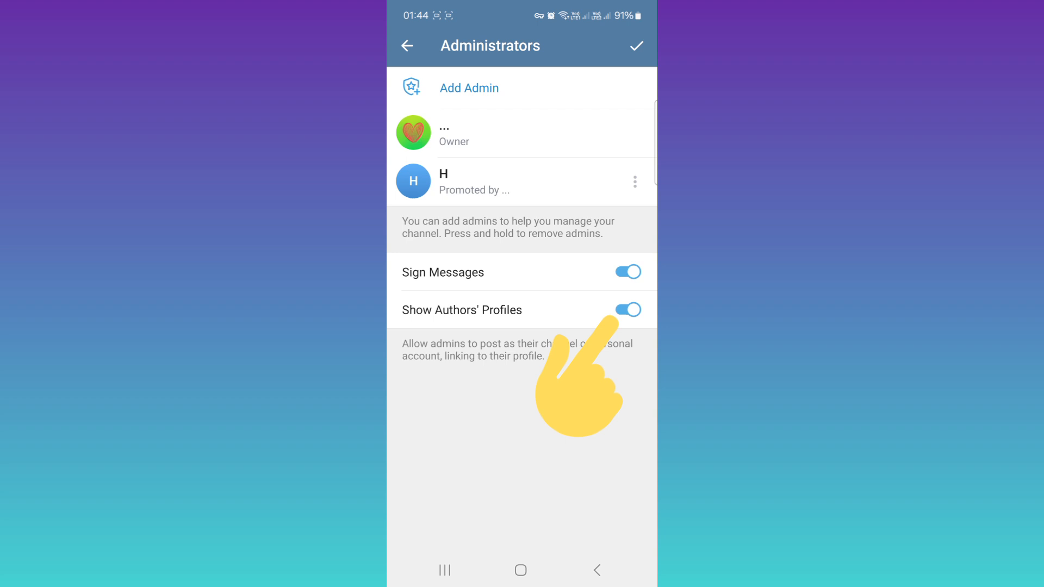
{"action": "left_click", "coordinate": [625, 272]}
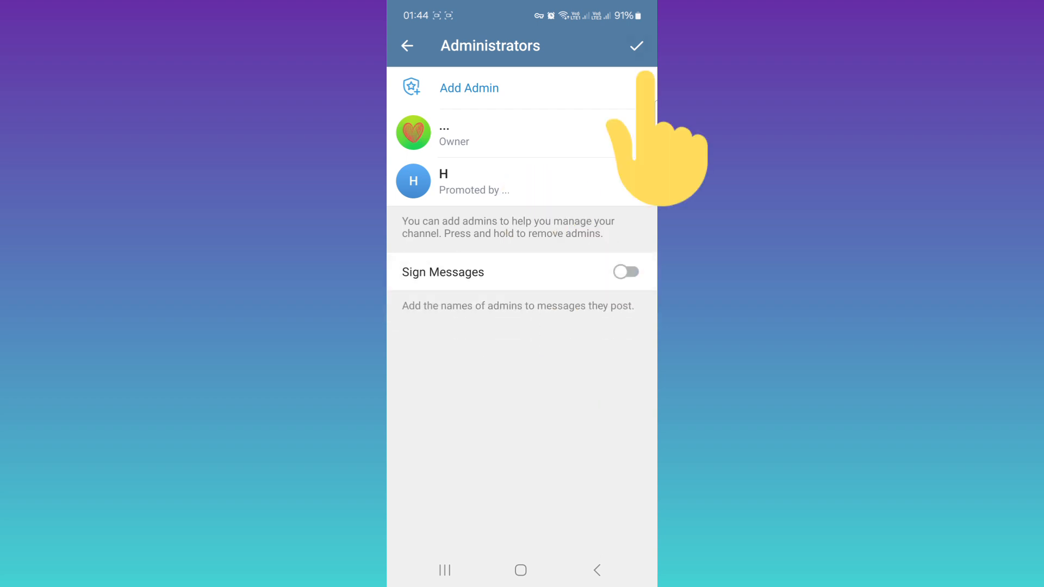
{"action": "left_click", "coordinate": [407, 45]}
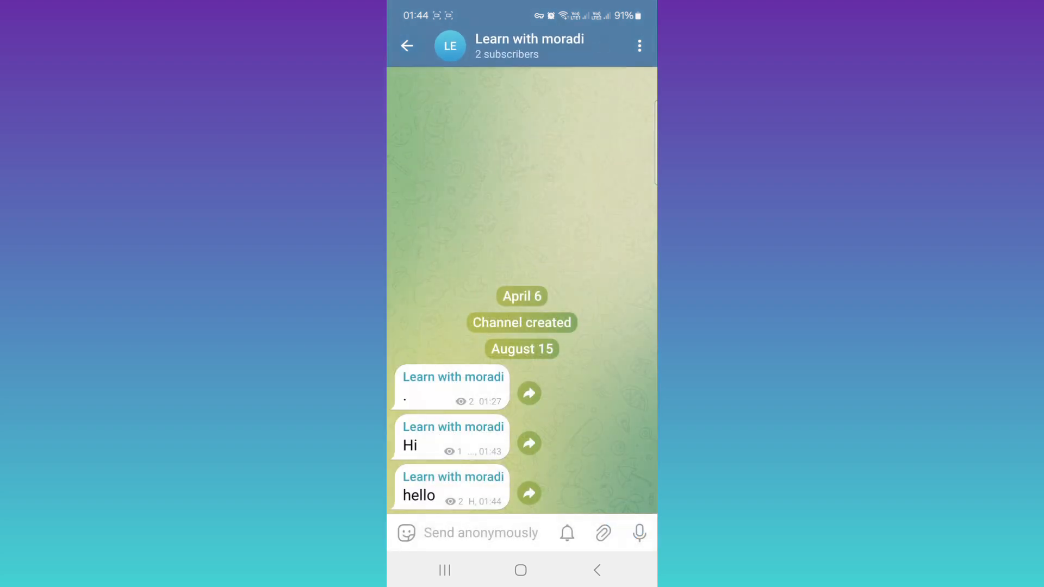